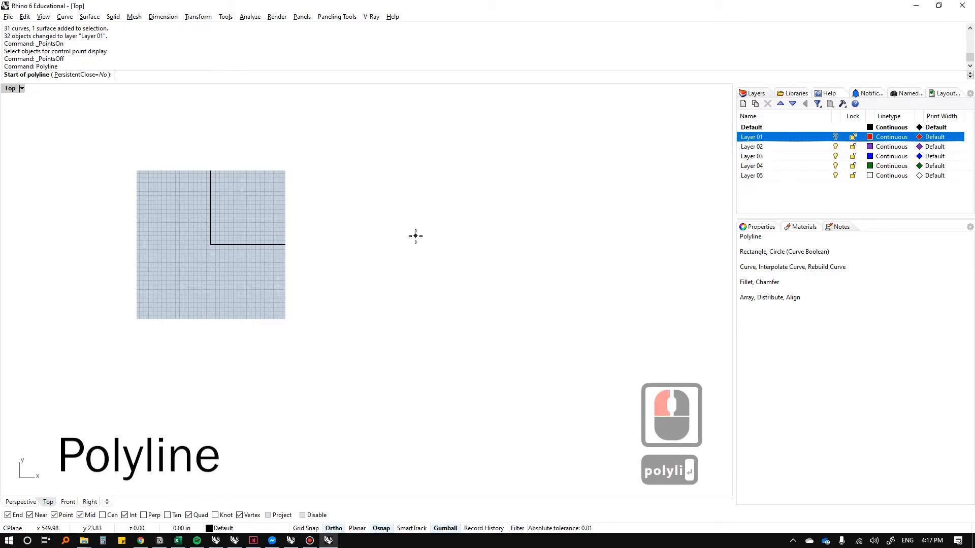
mouse_move(327, 230)
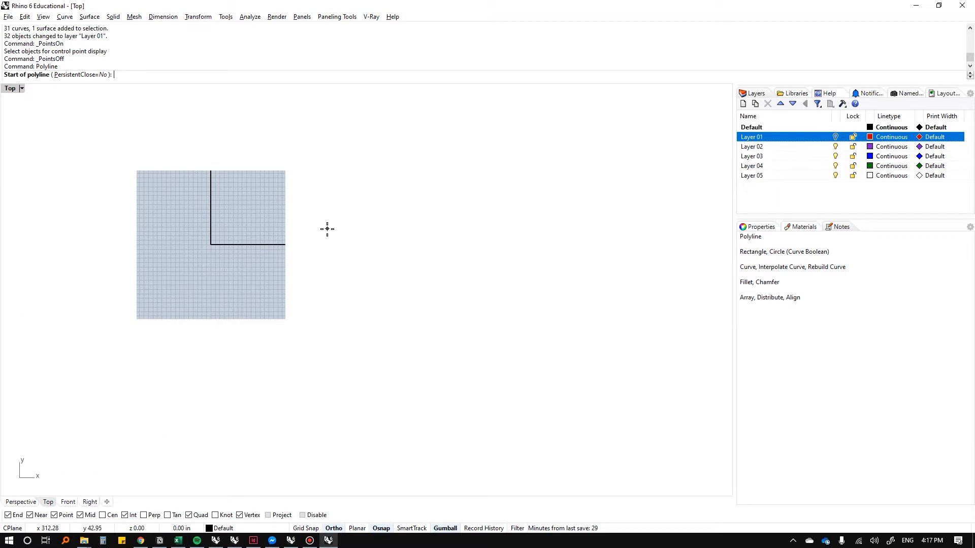
Step: Draw a closed eight-point polyline from the origin (w0) and check its object description
type("w0")
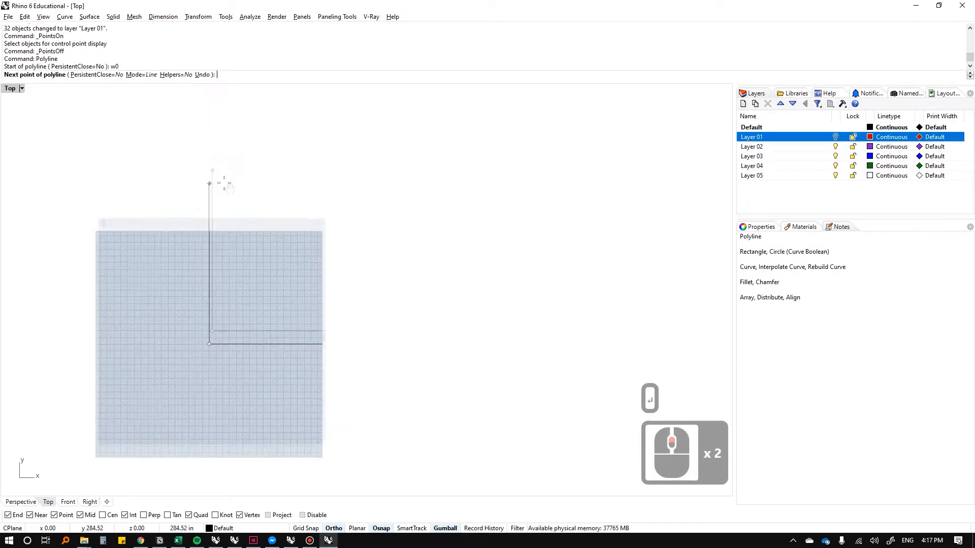
left_click(431, 146)
type("What")
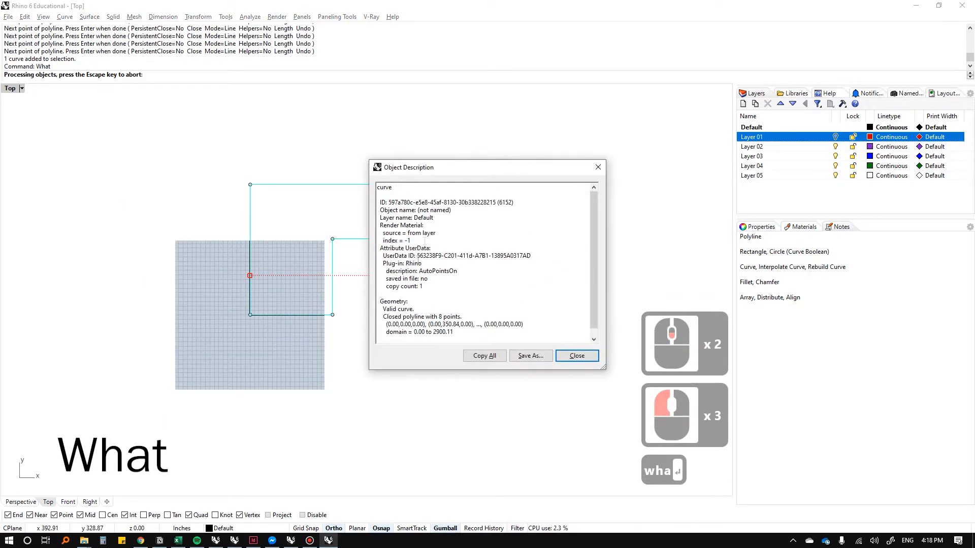
double_click(422, 316)
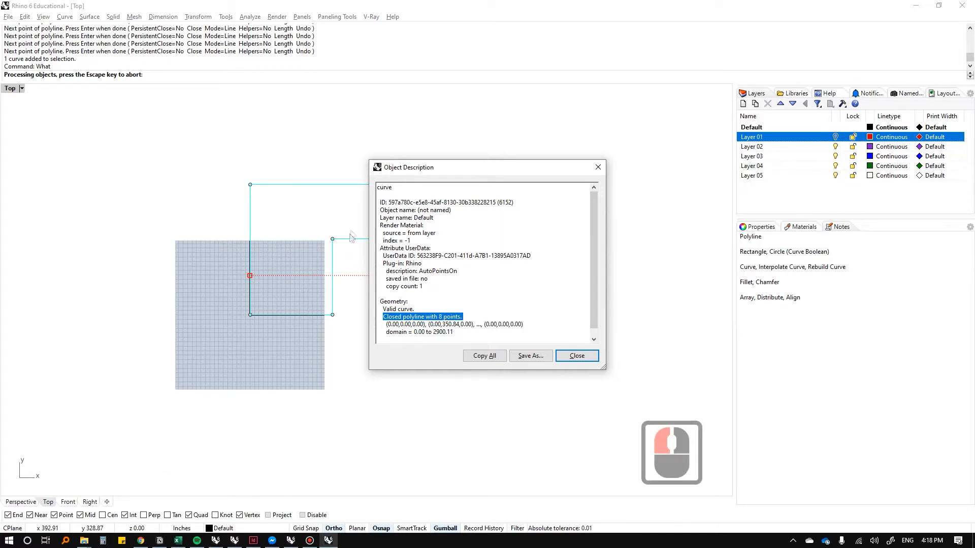
left_click(577, 356)
type("rec")
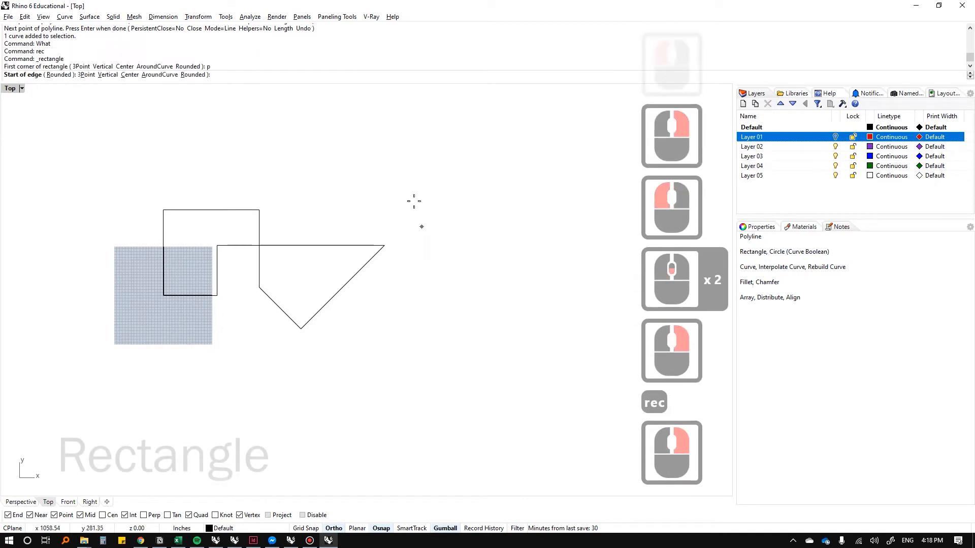
Step: Draw two rectangles right of the polyline and place a circle centre over the square
left_click(541, 404)
type("Rectangle")
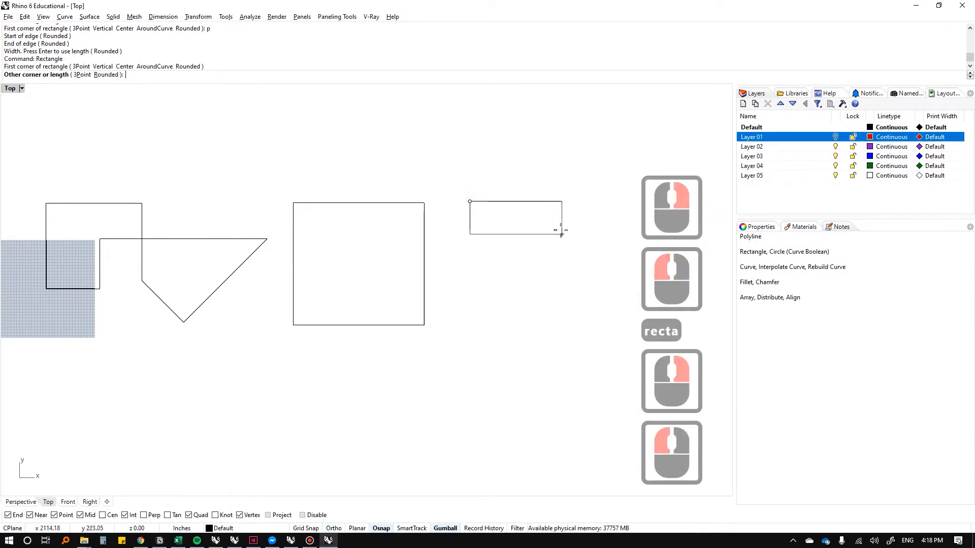
mouse_move(544, 294)
type("Circle")
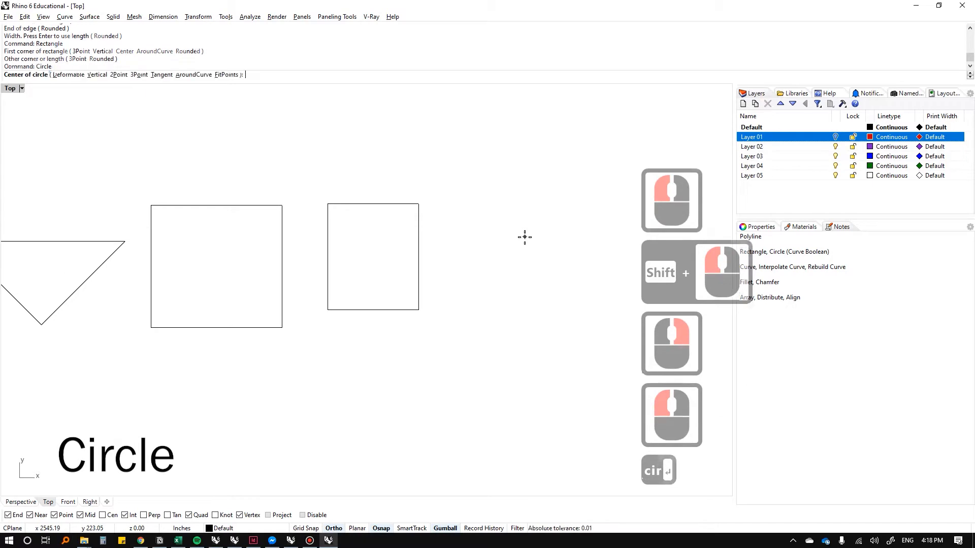
left_click(473, 243)
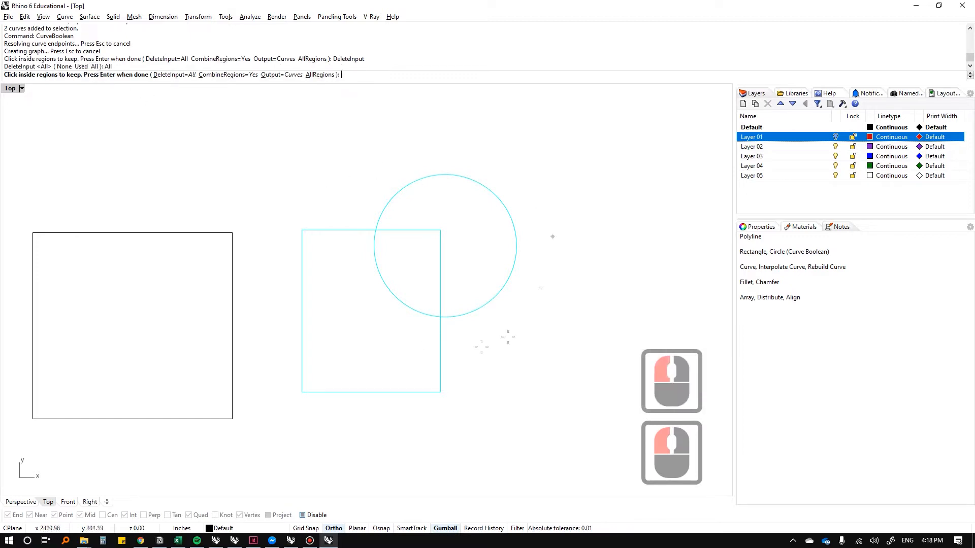
Step: Curve-boolean the overlapping square and circle into one closed outline
left_click(405, 273)
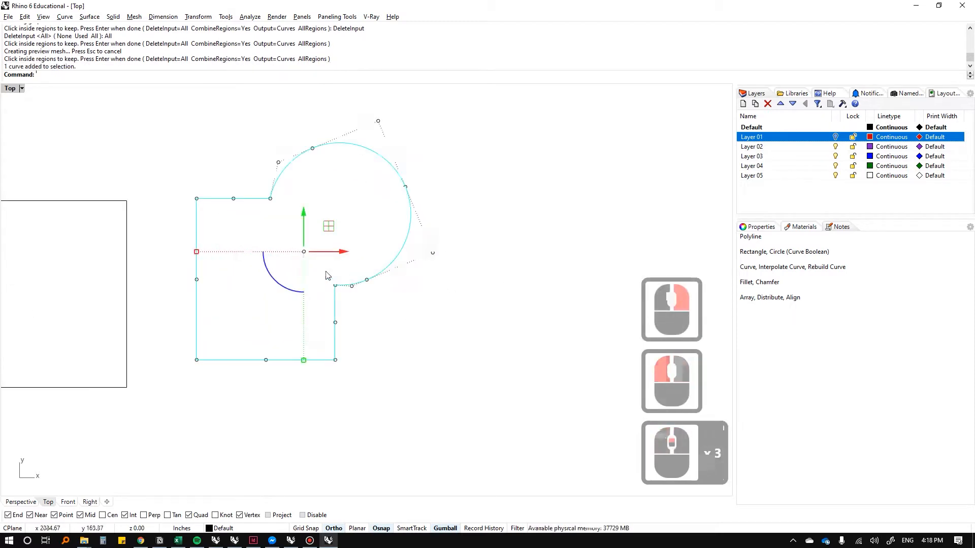
Step: Offset the outline outward by 10 and inward by 20, then drag a control point to make the inner curve wavy
type("ofset")
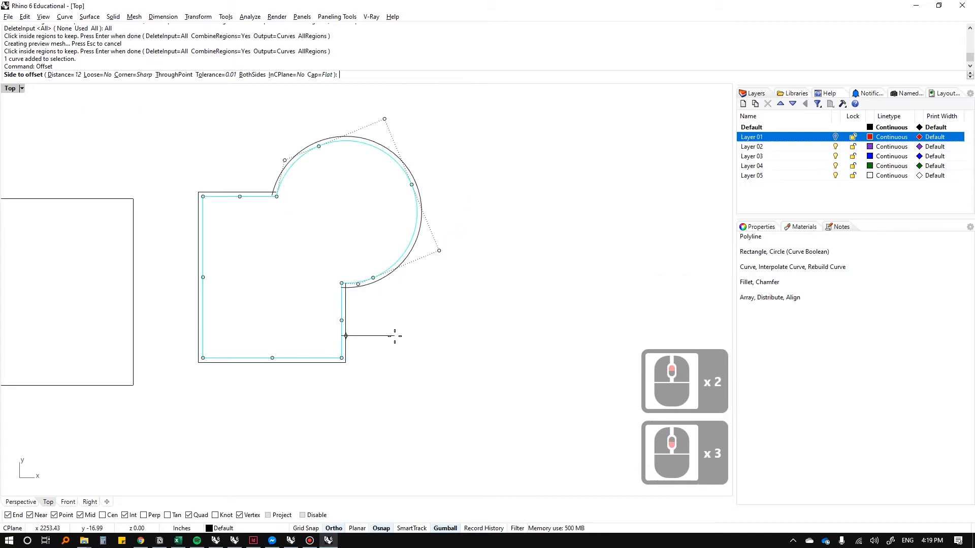
type("10")
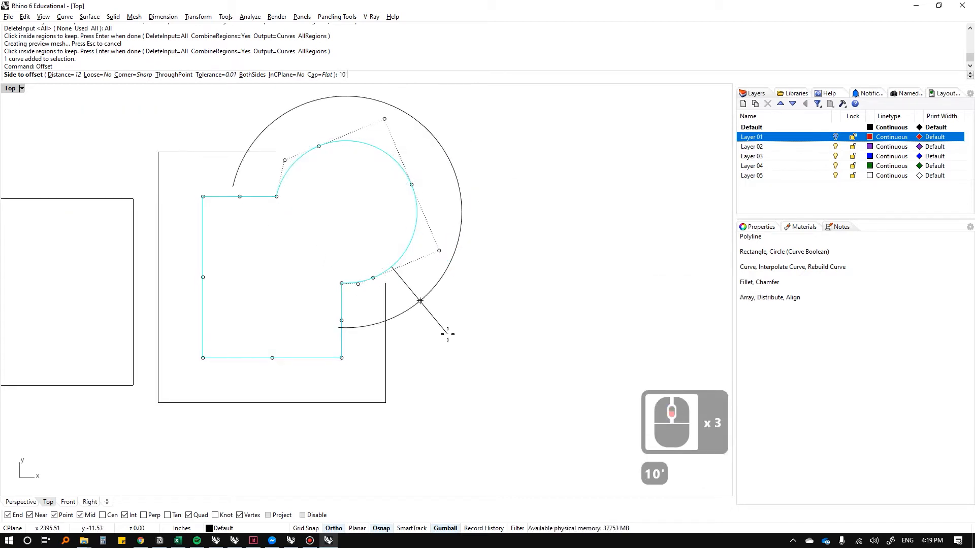
type("'20")
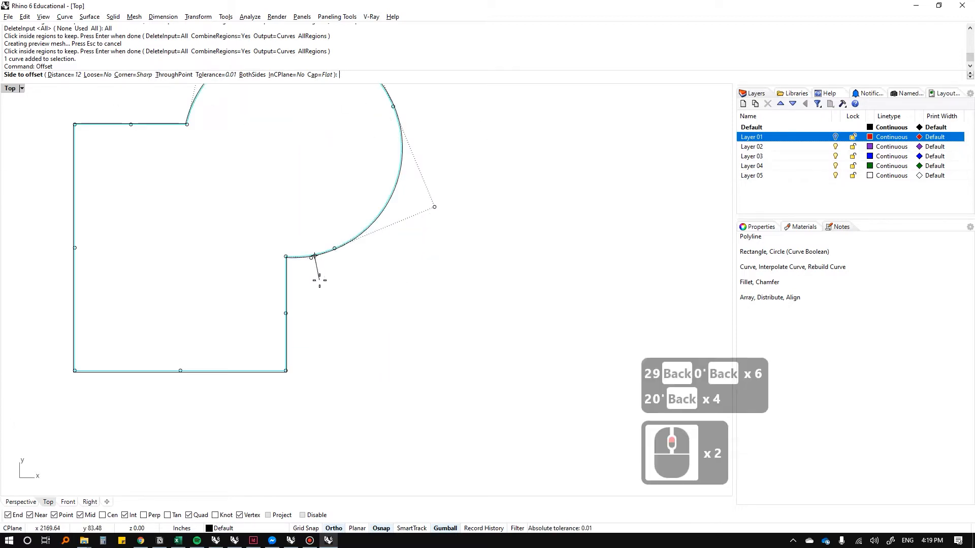
type("t")
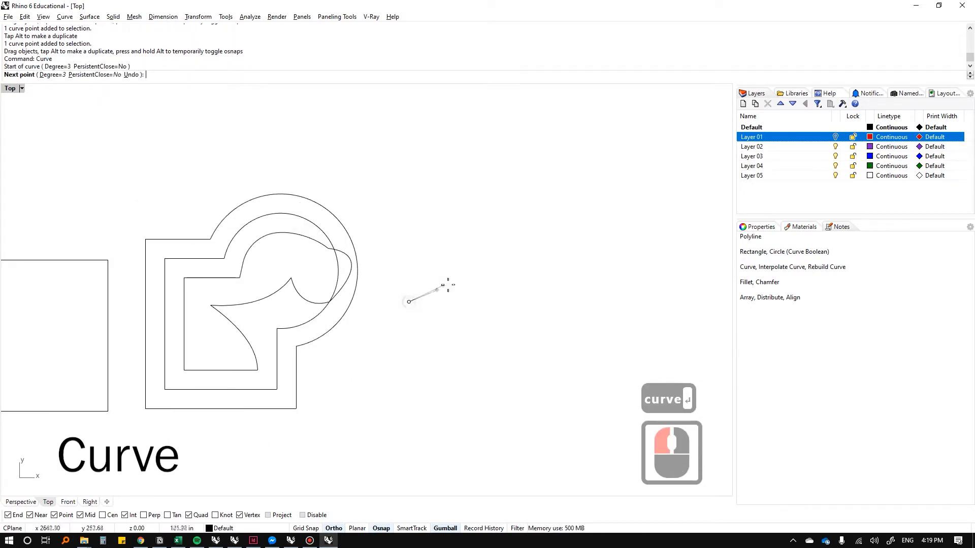
Step: Draw a control-point freeform curve and an interpolated curve through picked points
left_click(532, 235)
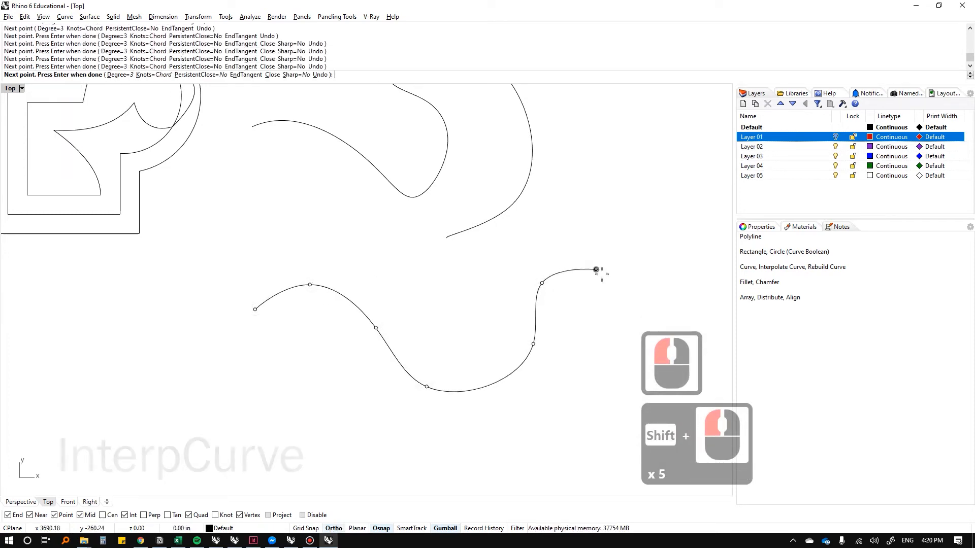
key("Enter")
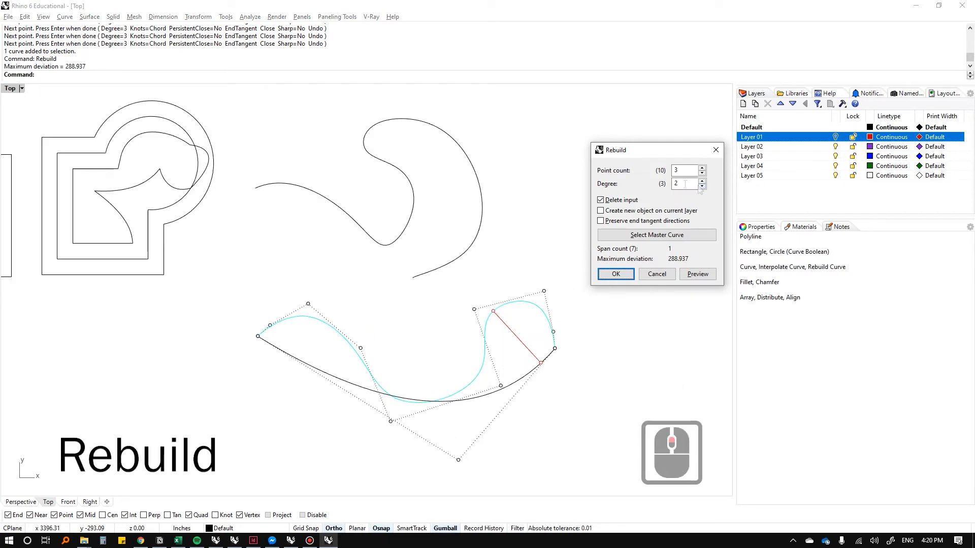
Step: Rebuild the freeform curves to 5 points at degree 1 so they become angular polylines
left_click(684, 171)
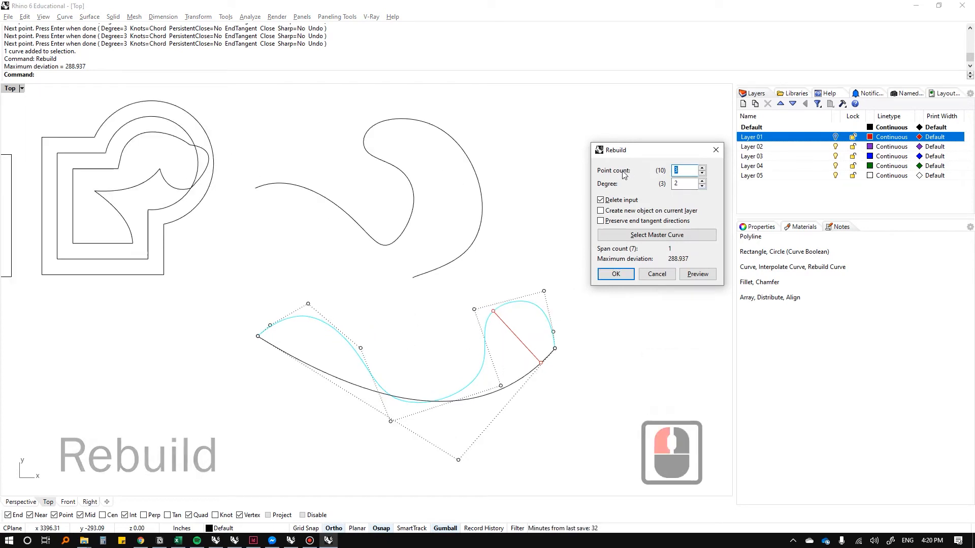
type("20")
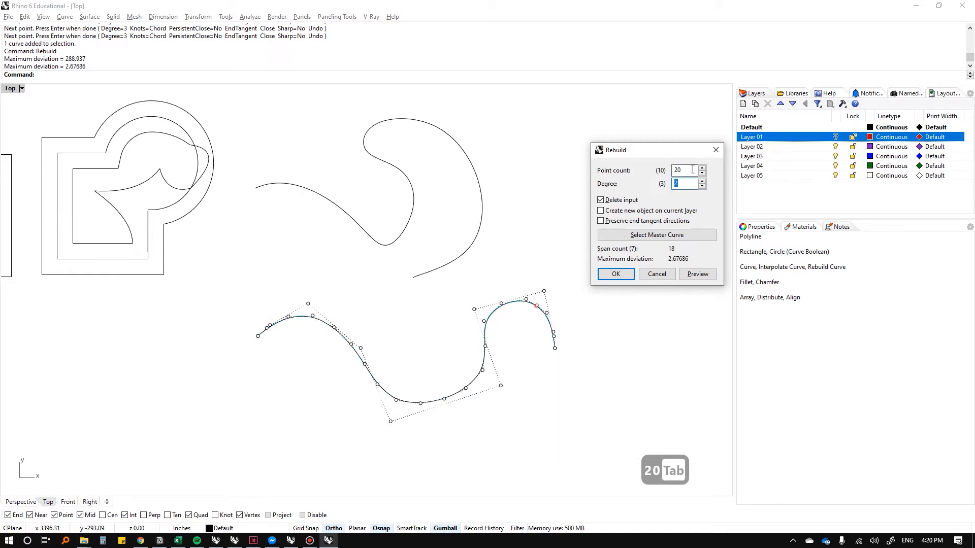
type("5")
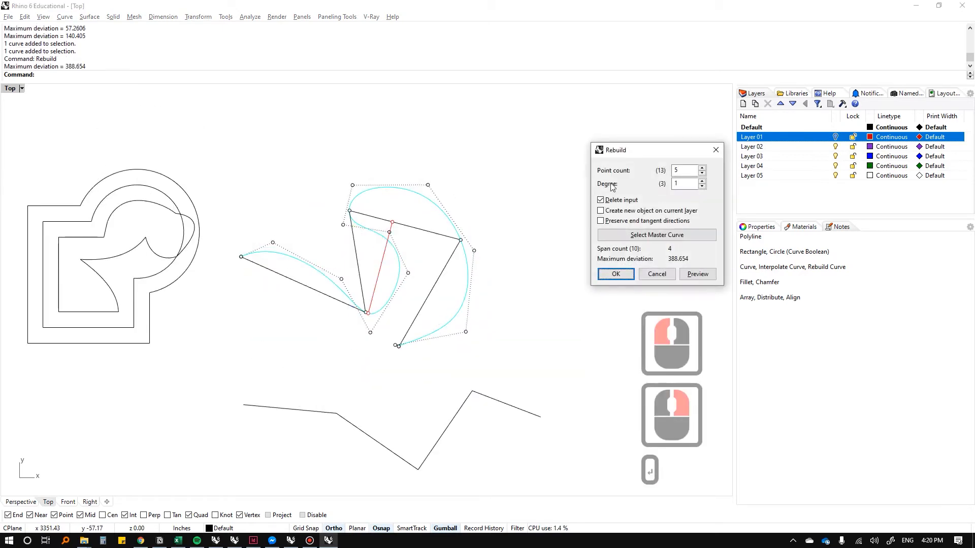
left_click(615, 274)
type("10")
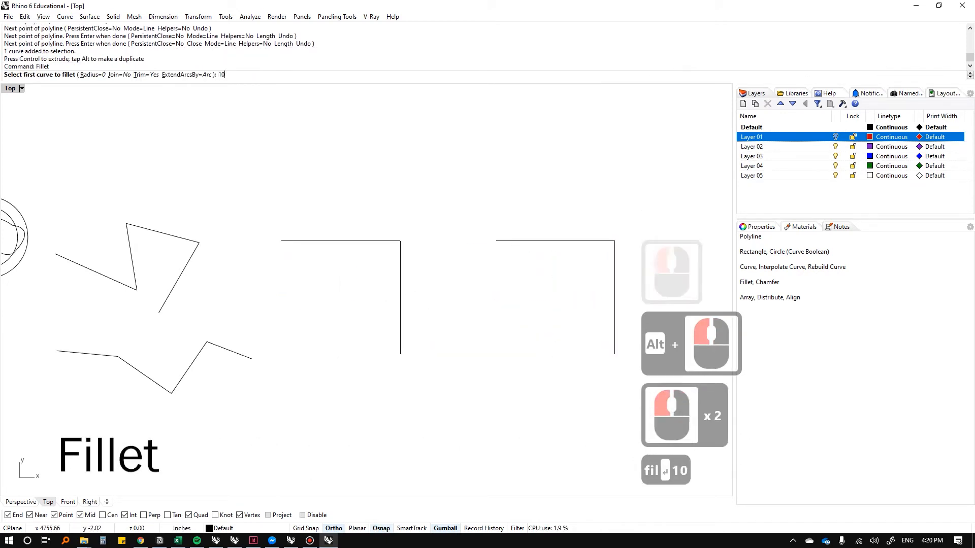
Step: Fillet one right-angle corner with radius 10 and chamfer another corner
key("Enter")
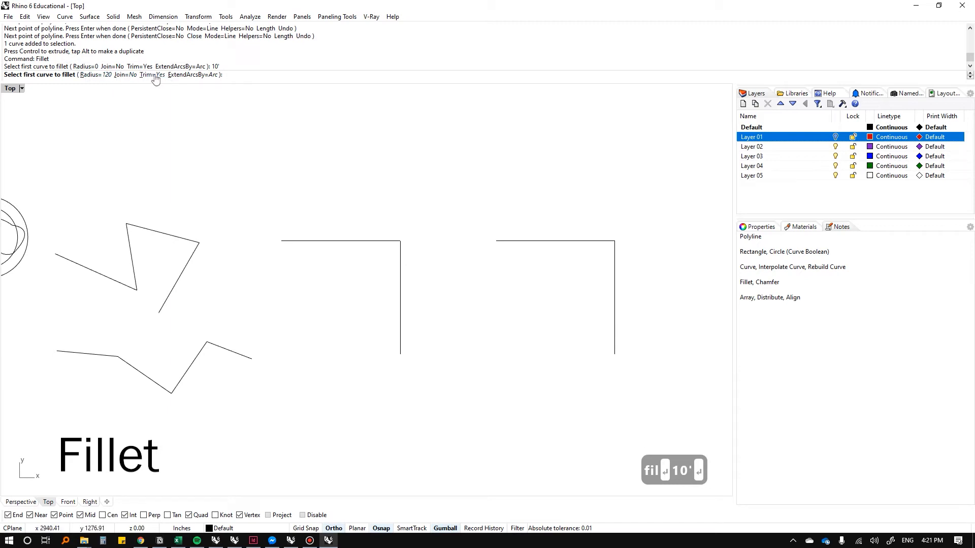
left_click(400, 261)
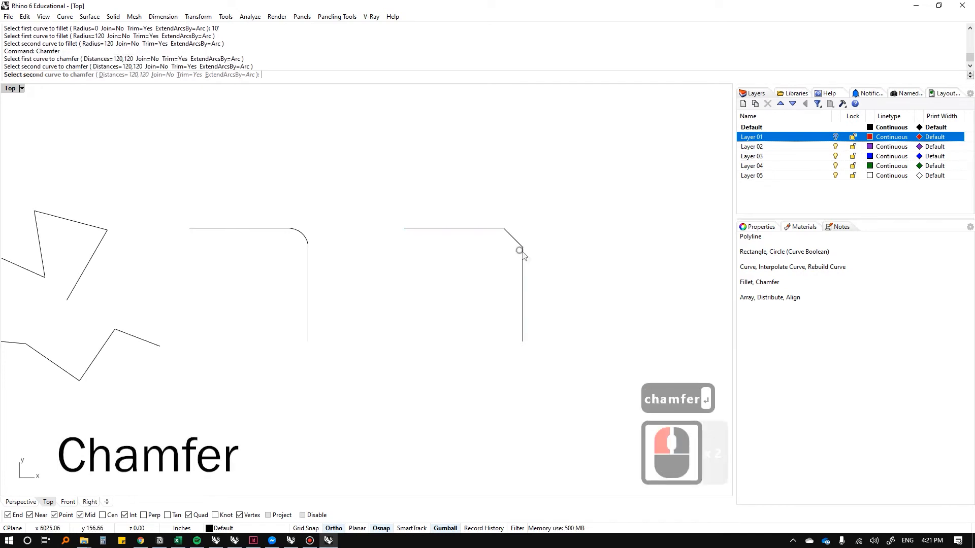
left_click(519, 251)
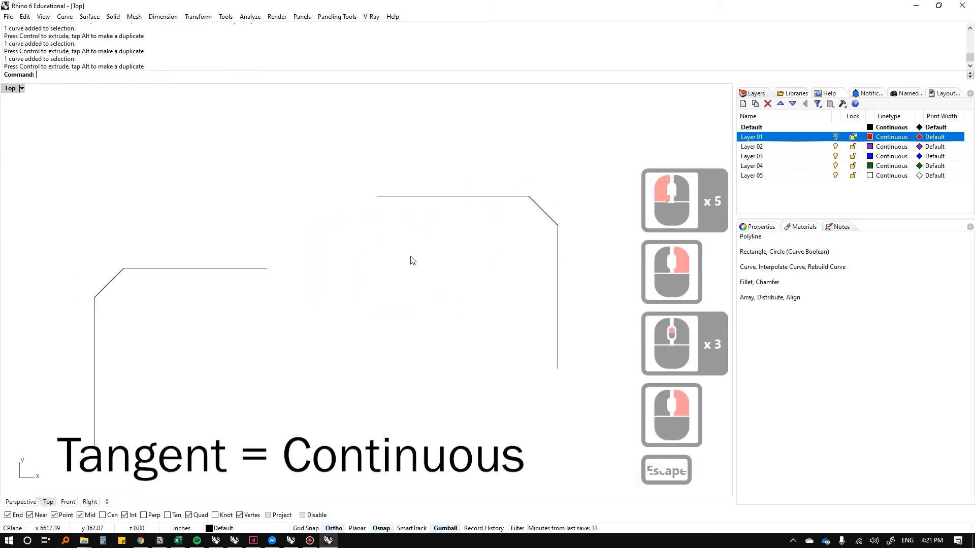
Step: Blend the two line ends with BlendCrv, setting curvature then tangency continuity at the ends
type("BlendCrv")
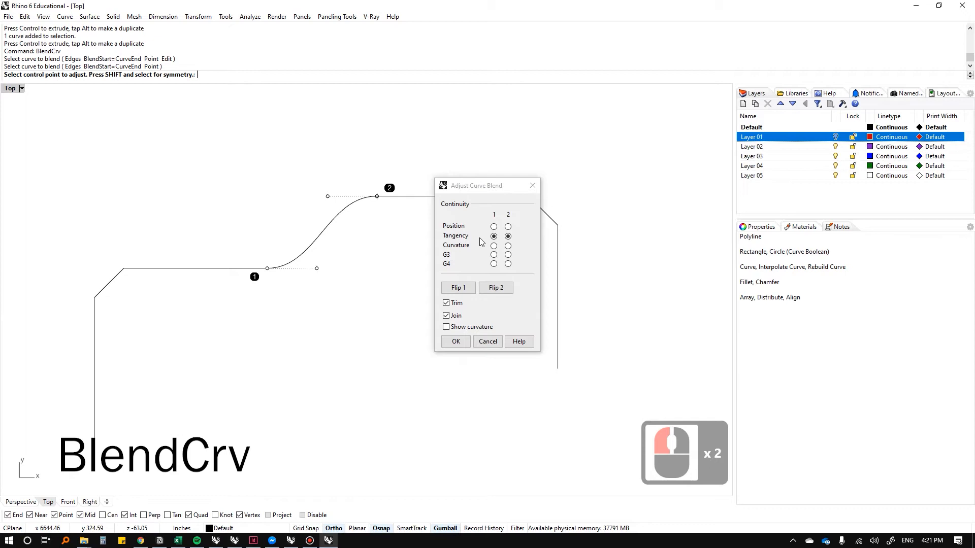
left_click(507, 227)
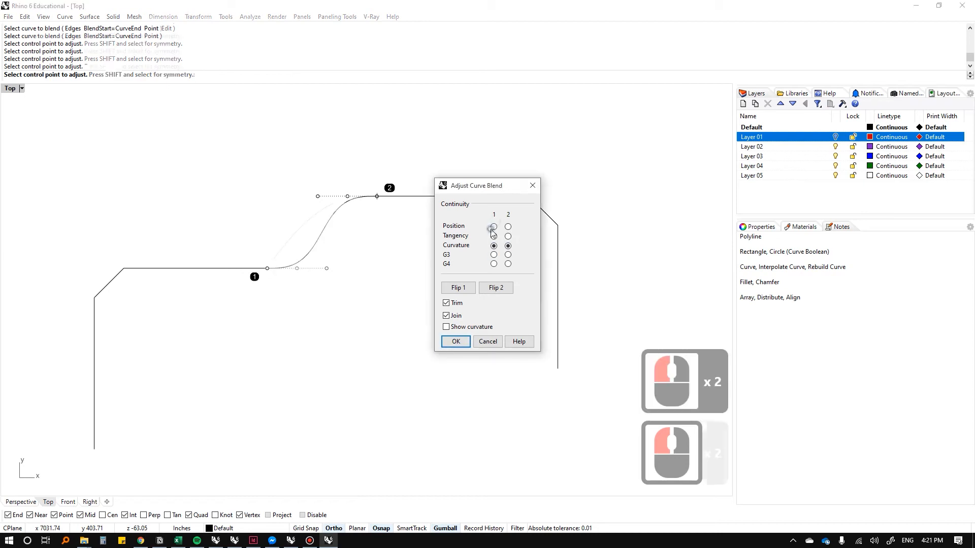
left_click(493, 236)
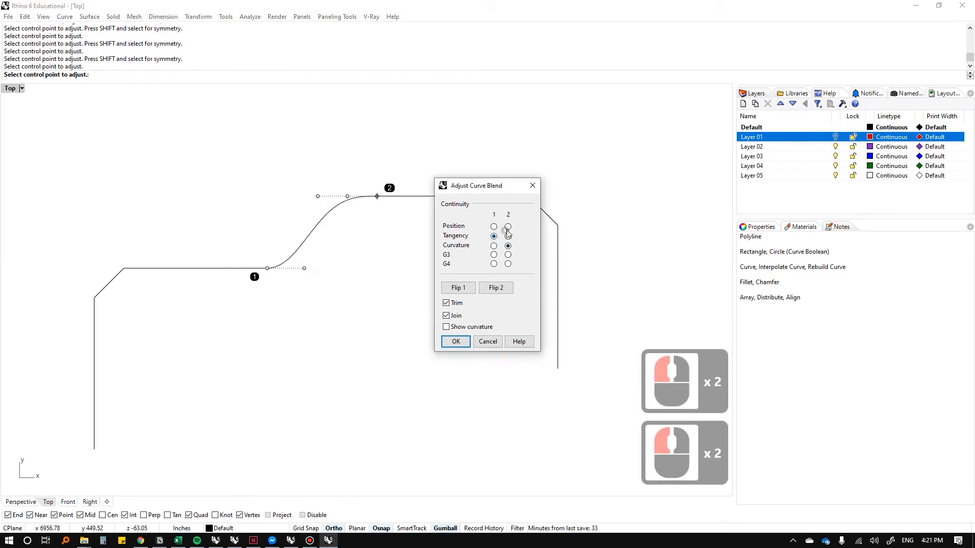
left_click(455, 342)
type("Array")
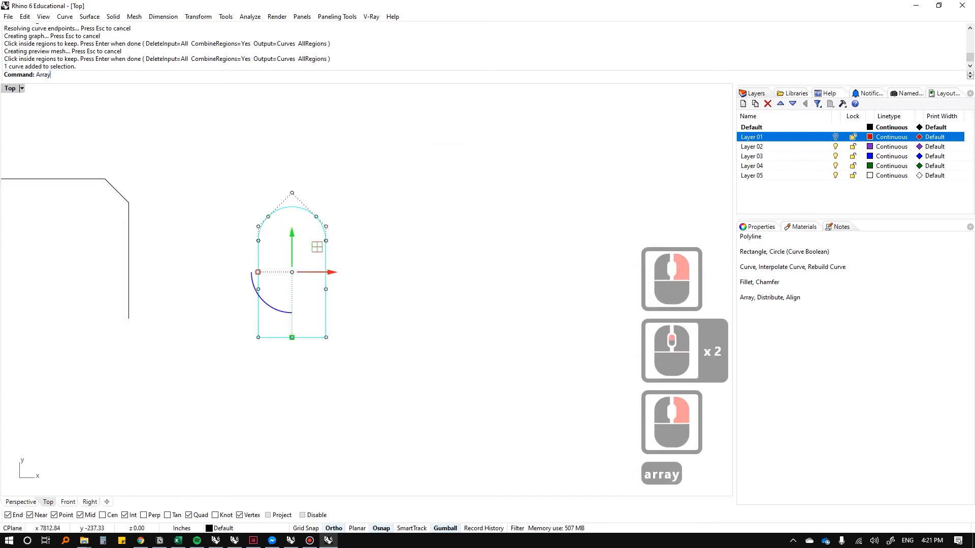
Step: Array the door profile with spacing 20 and distribute seven profiles evenly along X
key("Enter")
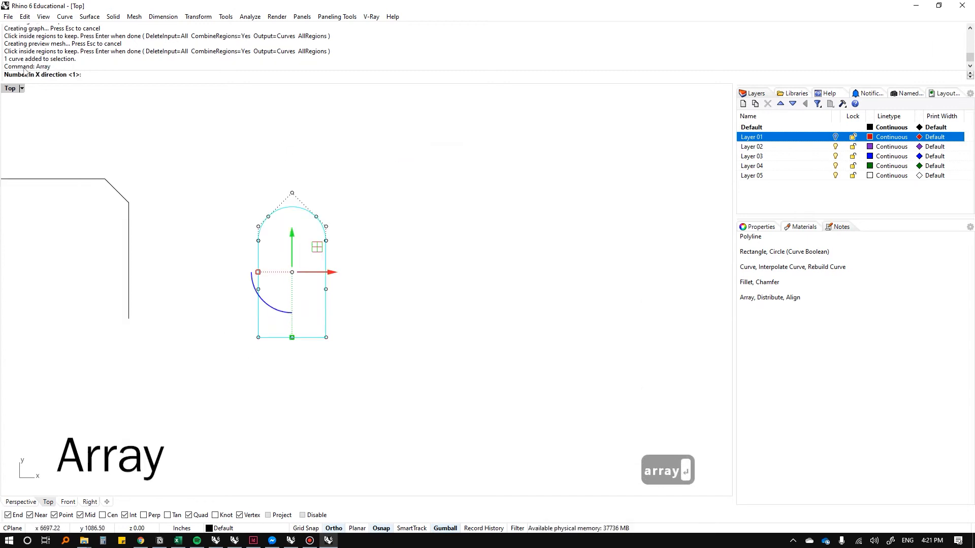
type("20")
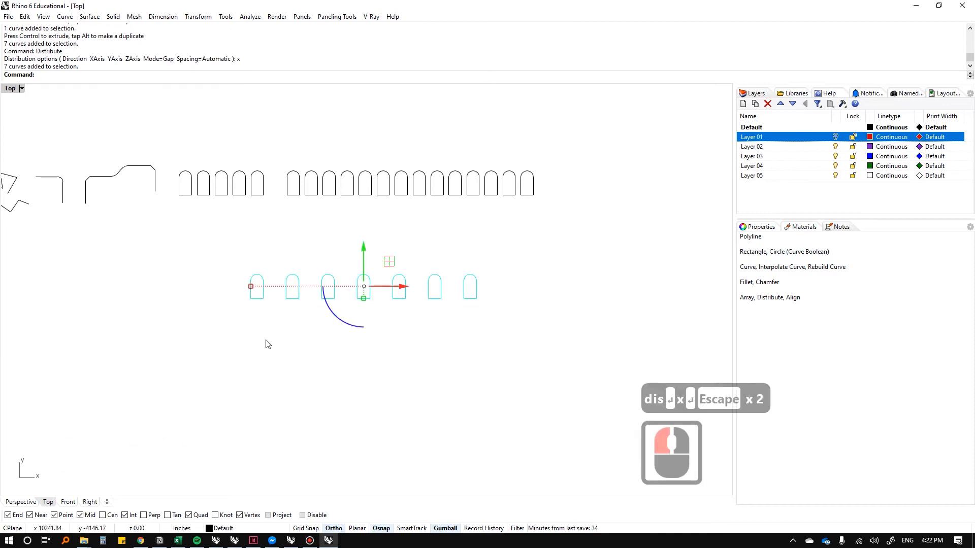
Step: Array the profiles vertically into columns and align the columns to a common bottom
key("Escape")
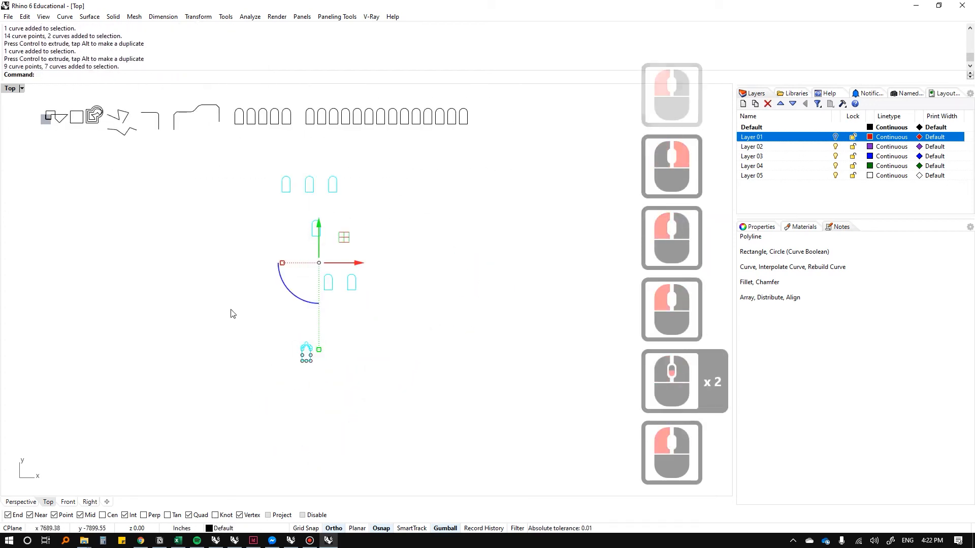
type("y")
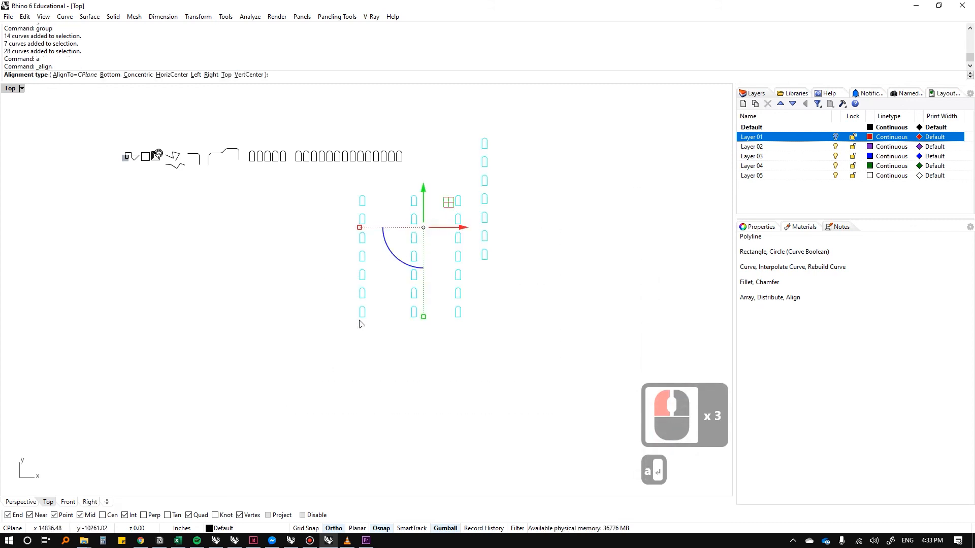
type("b")
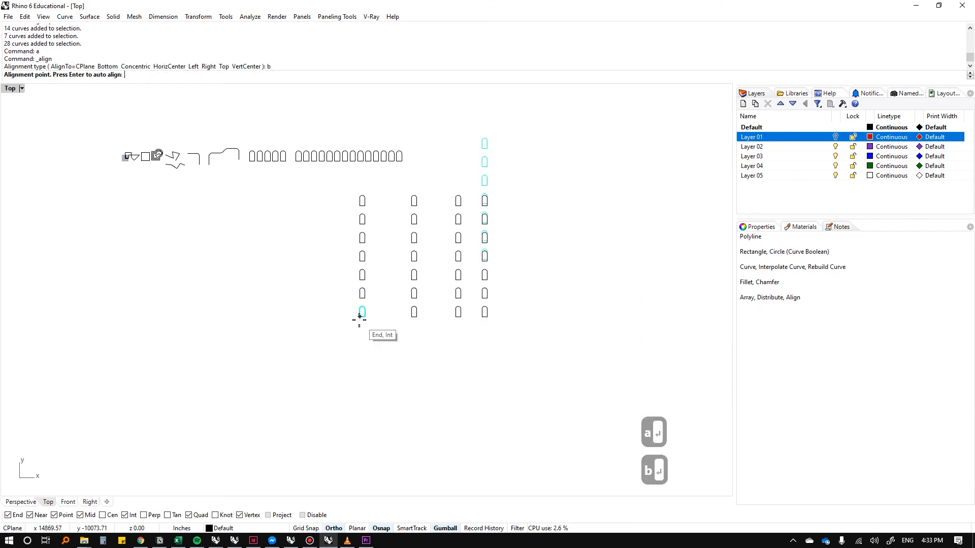